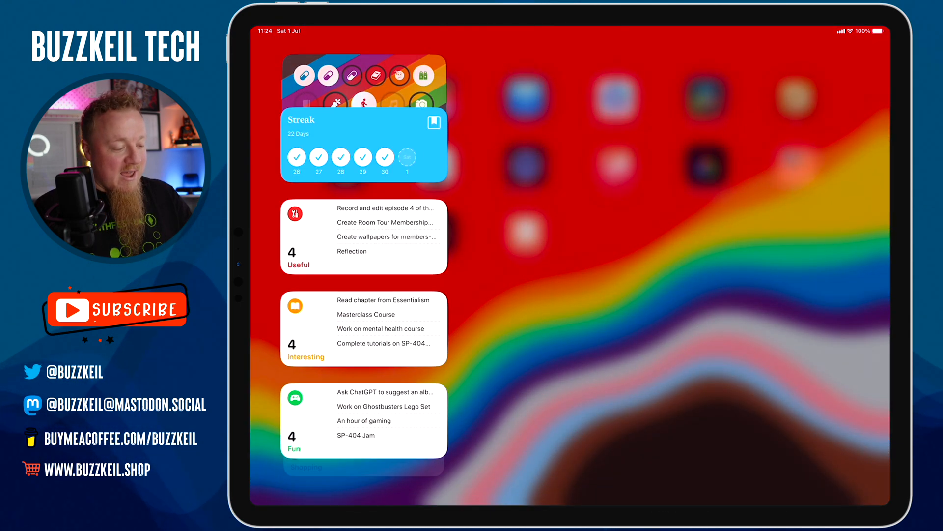
scroll(down, 3)
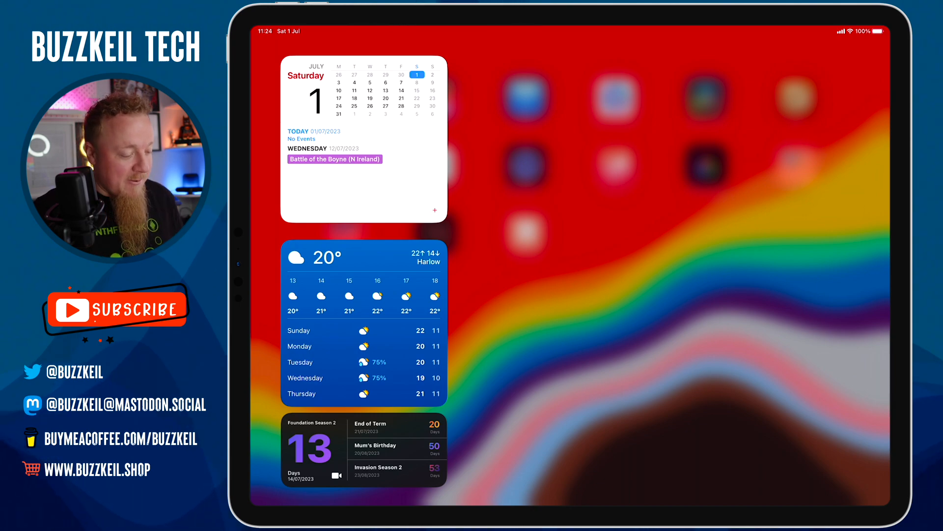
scroll(up, 3)
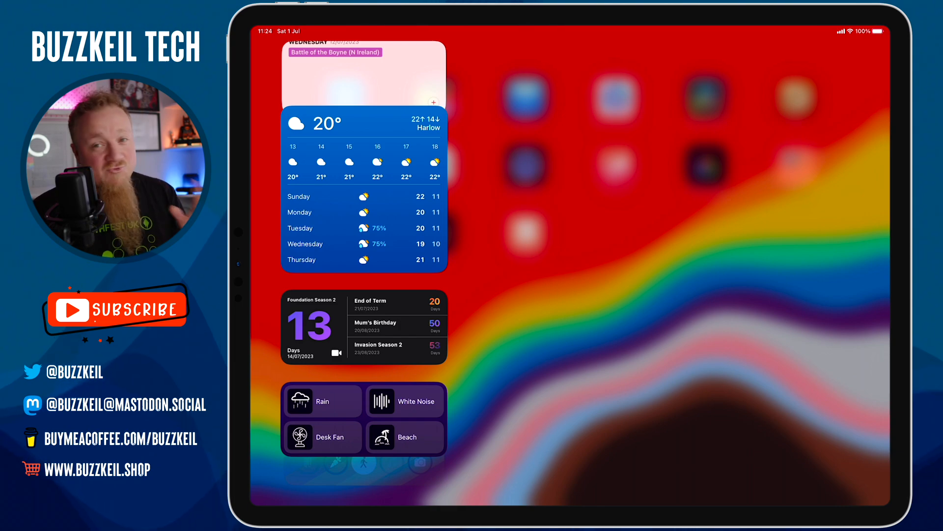
scroll(down, 3)
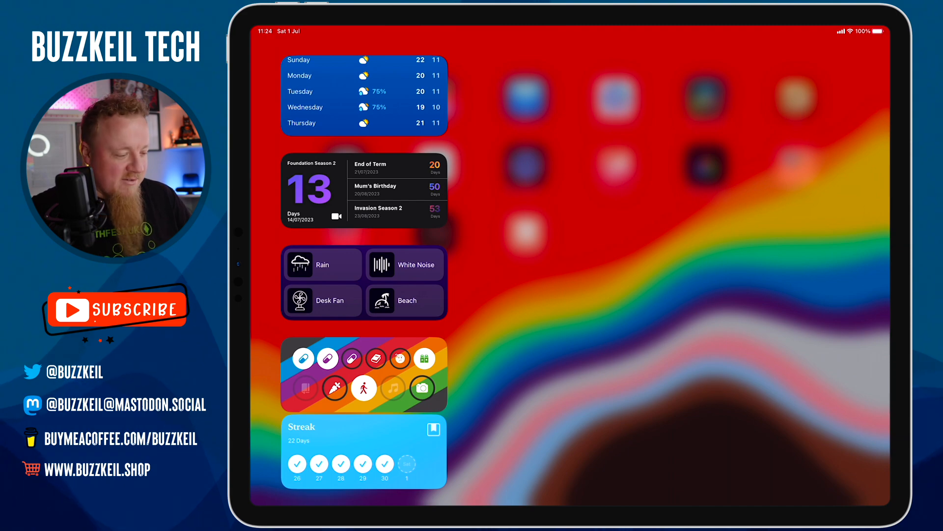
scroll(up, 3)
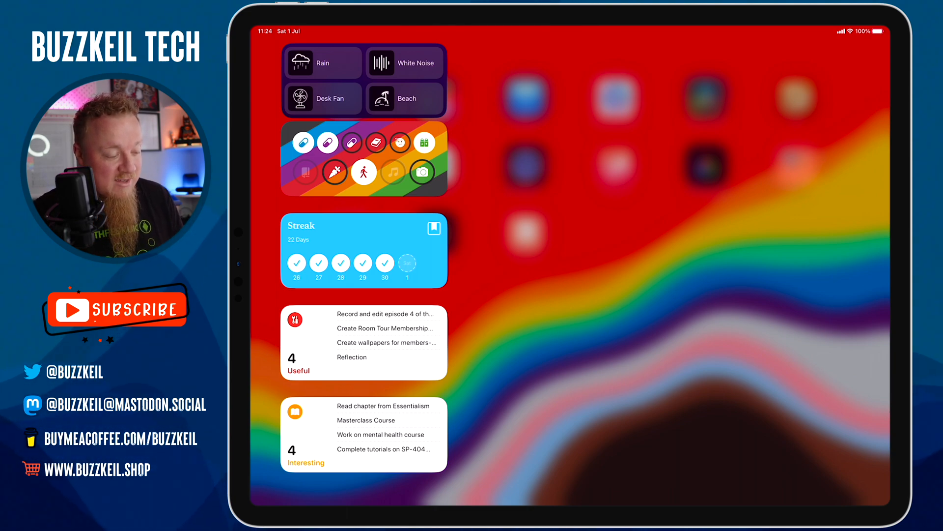
scroll(up, 3)
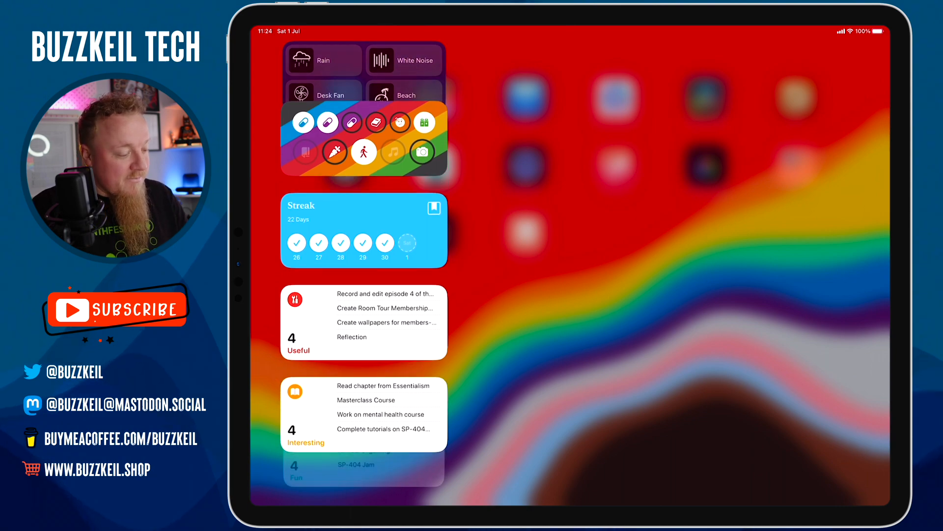
scroll(up, 3)
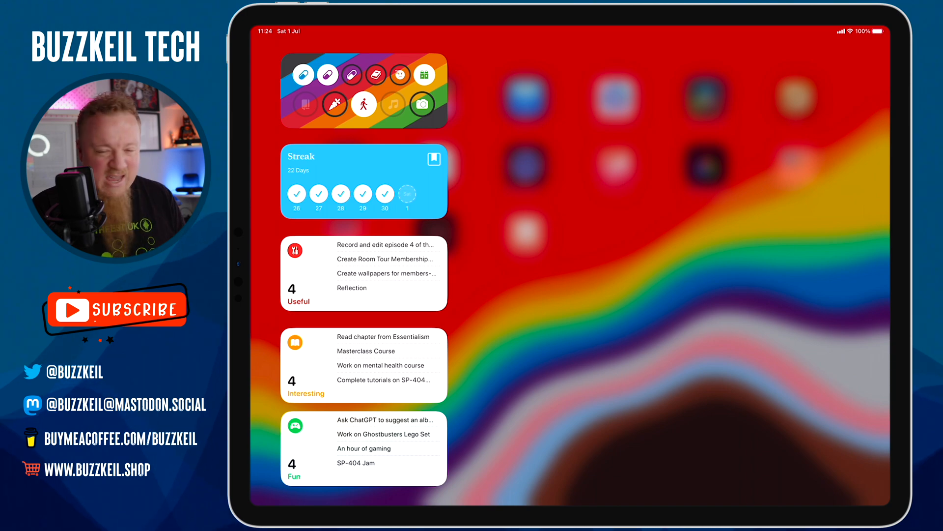
scroll(up, 3)
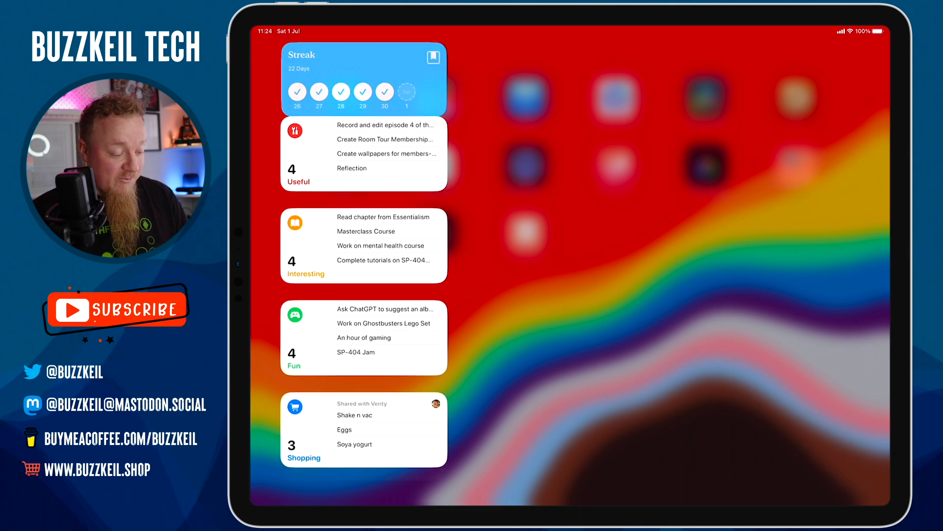
scroll(down, 3)
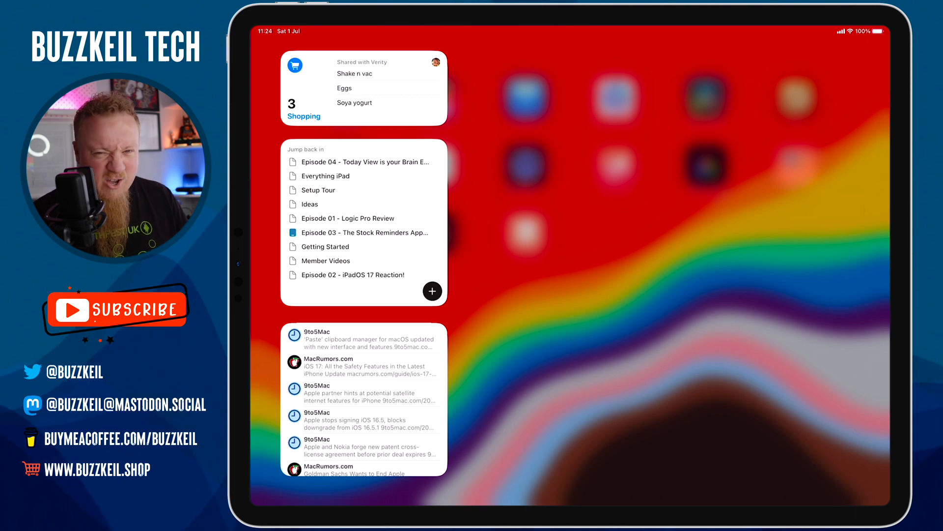
scroll(down, 3)
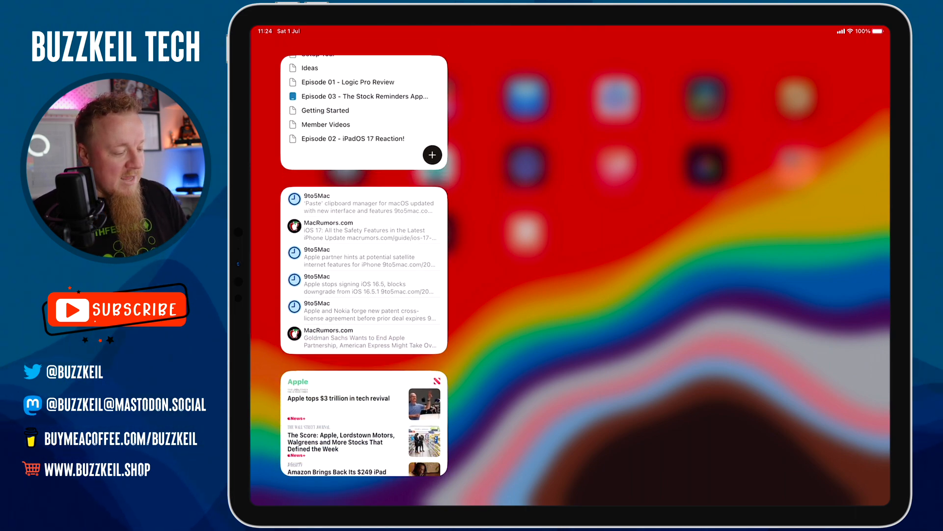
scroll(up, 3)
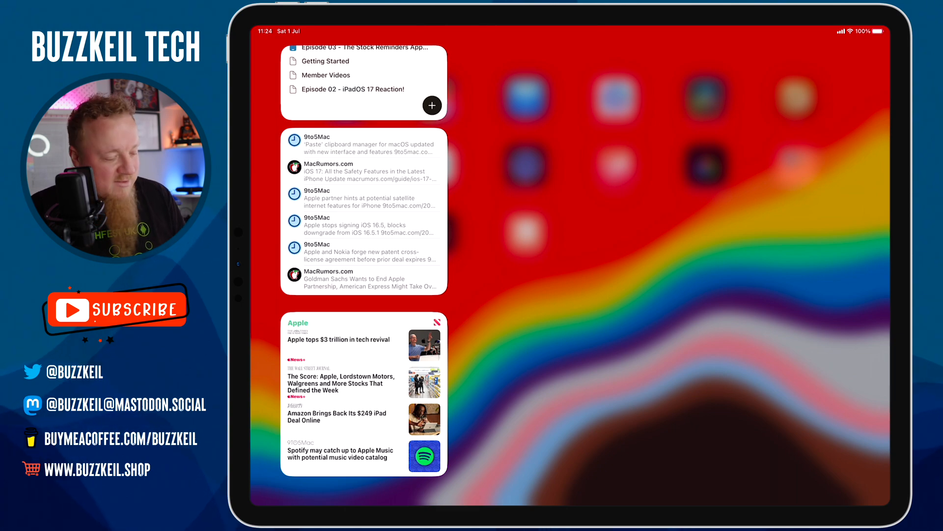
scroll(down, 3)
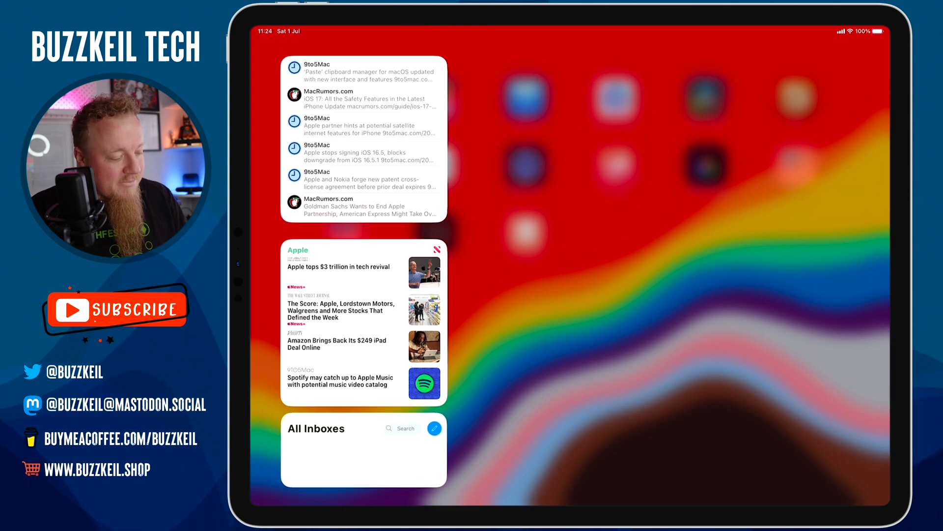